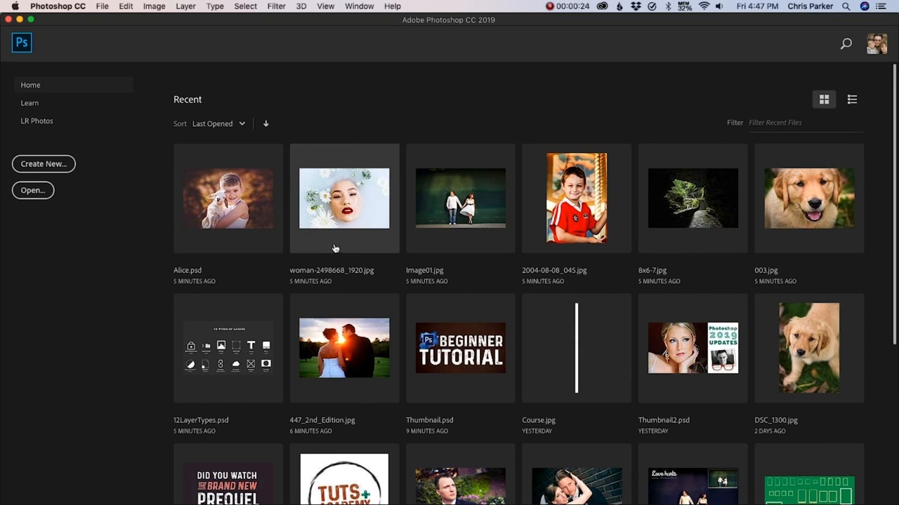
pyautogui.moveTo(177, 296)
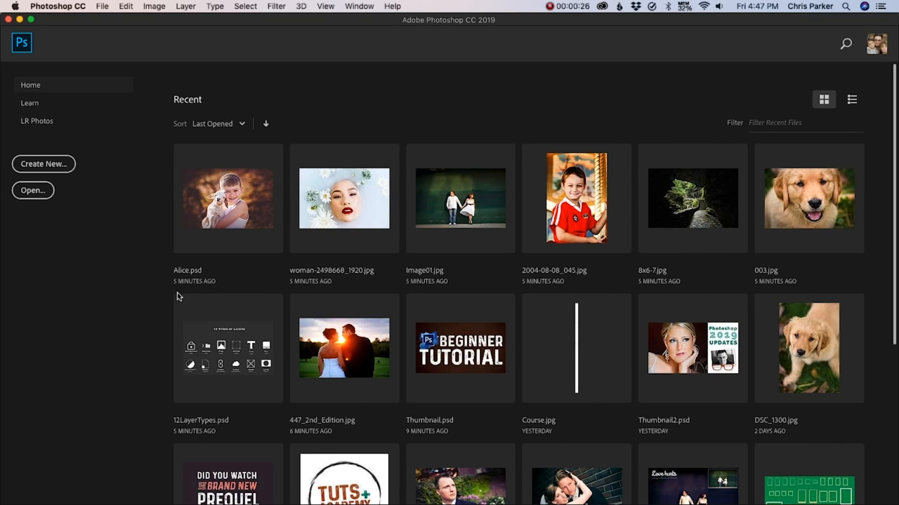
pyautogui.moveTo(403, 314)
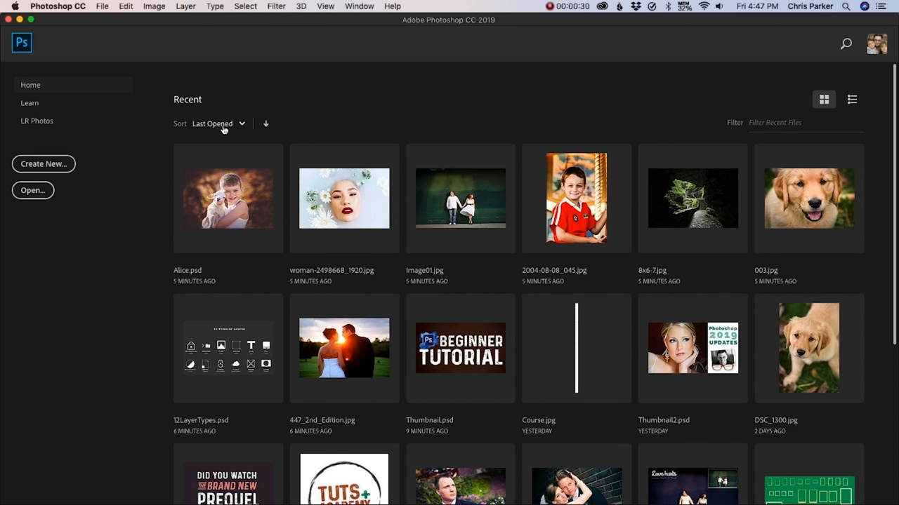
# Step: Explore the Recent files sorting and switch between detailed list and thumbnail views
pyautogui.click(218, 123)
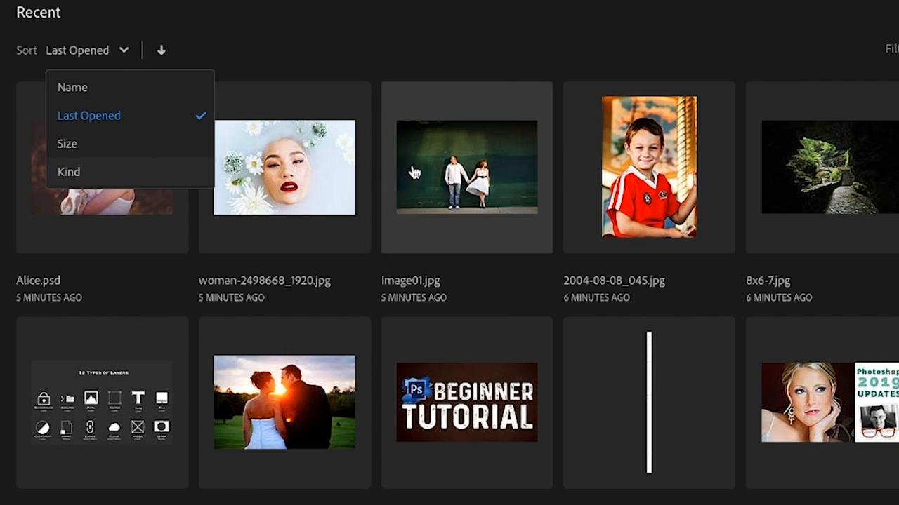
pyautogui.moveTo(348, 171)
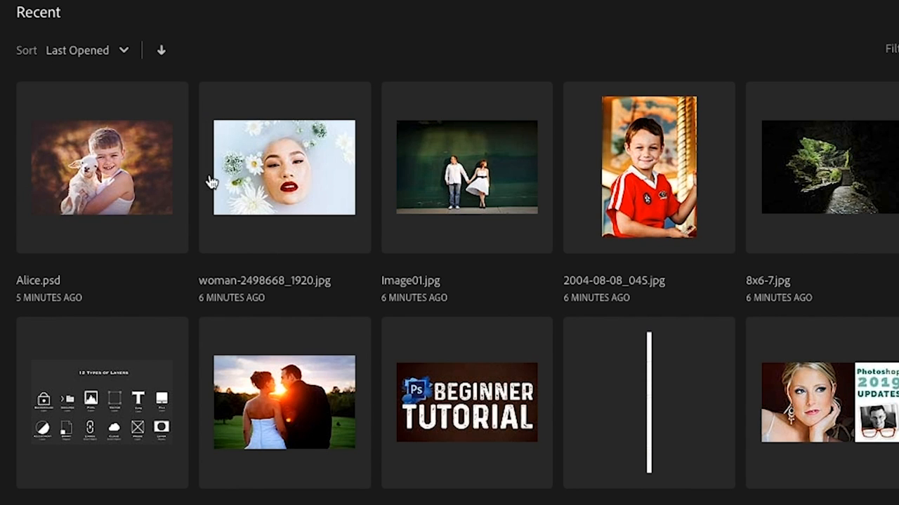
pyautogui.moveTo(261, 186)
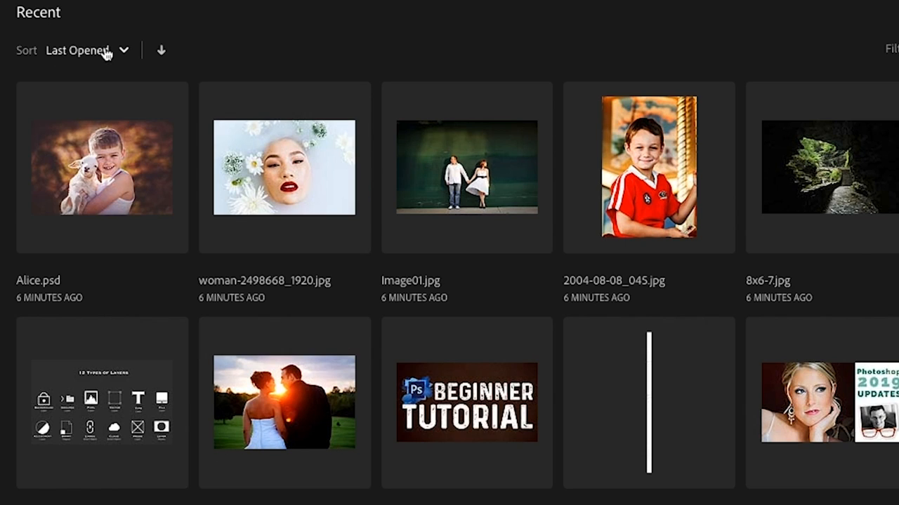
pyautogui.click(87, 50)
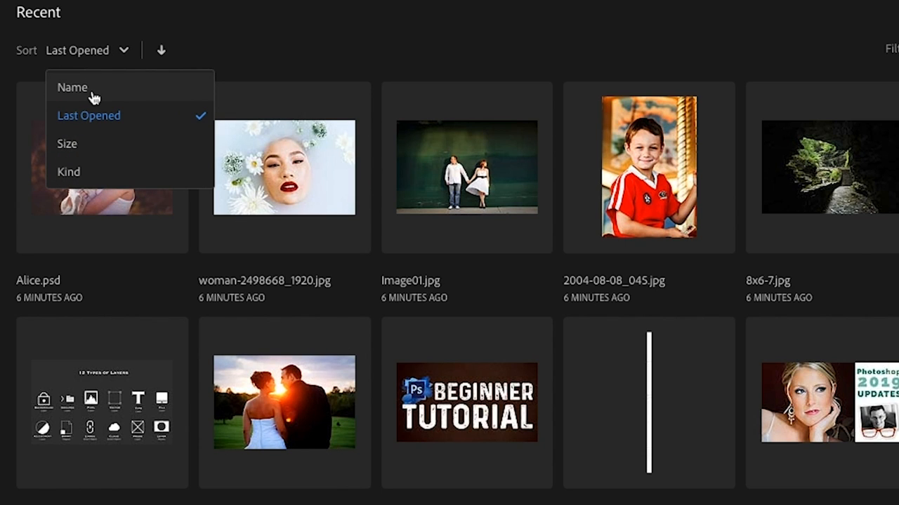
pyautogui.moveTo(95, 76)
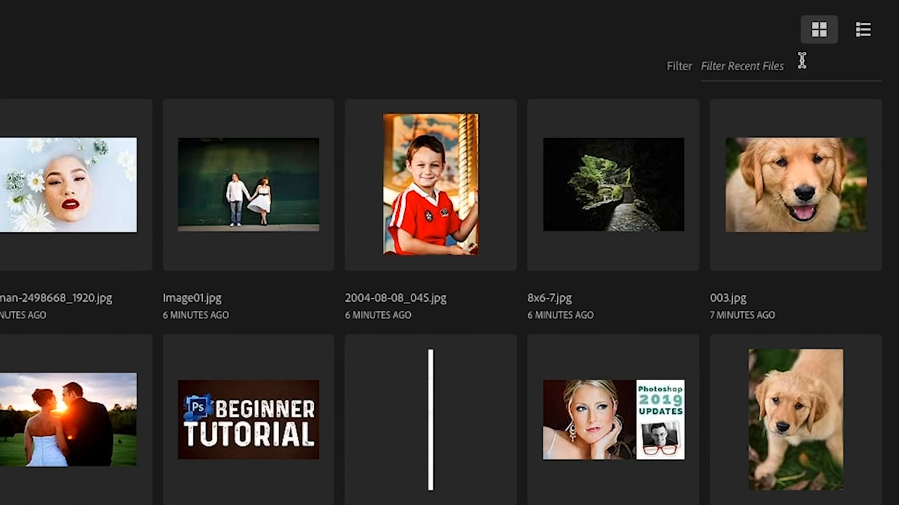
pyautogui.click(862, 29)
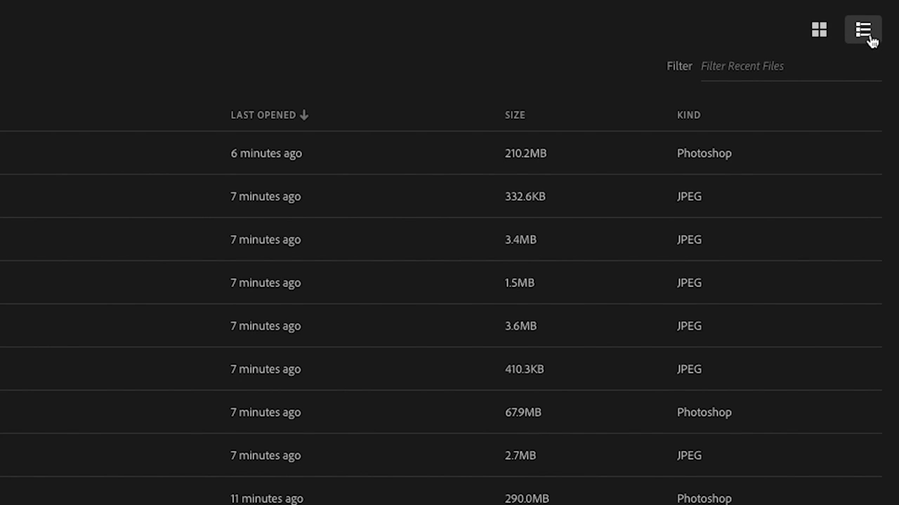
pyautogui.moveTo(859, 34)
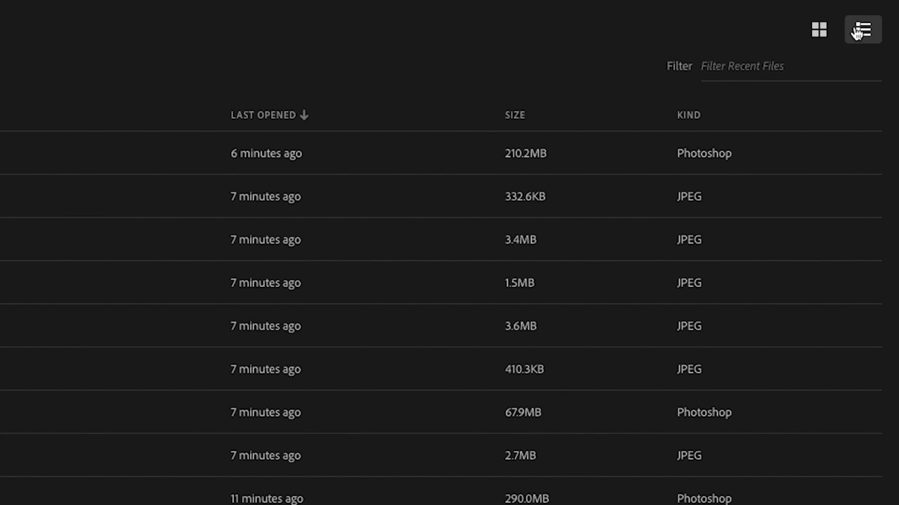
pyautogui.click(817, 30)
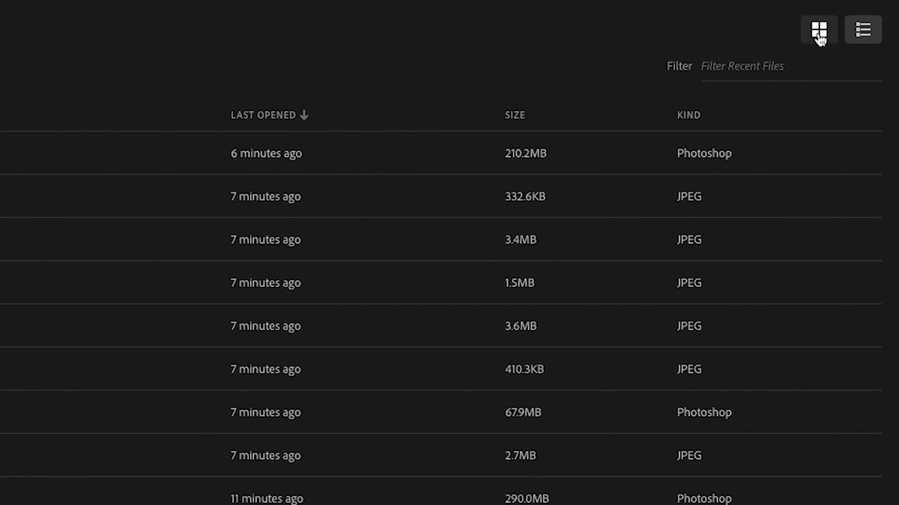
pyautogui.click(817, 30)
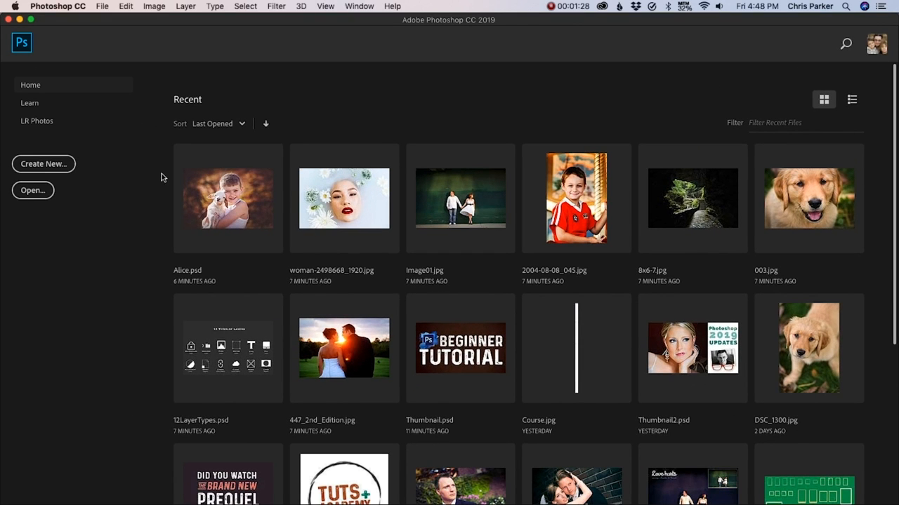
pyautogui.moveTo(118, 208)
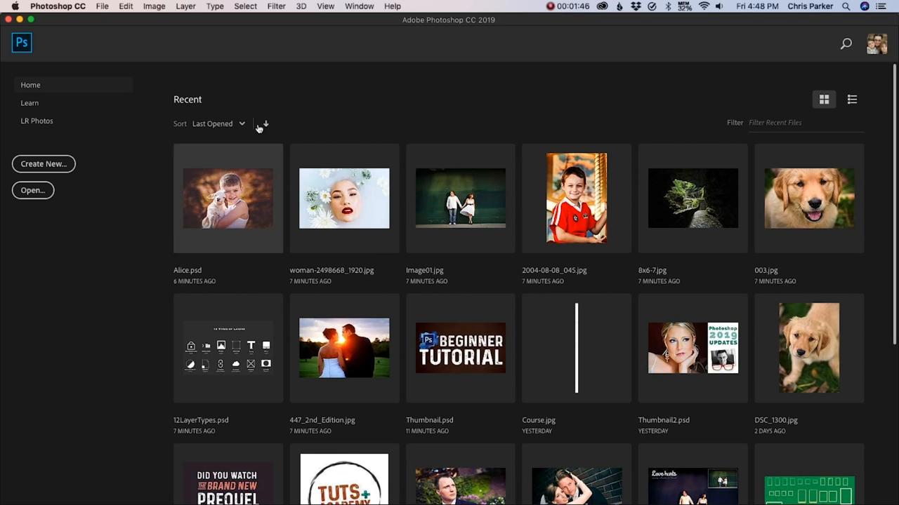
pyautogui.moveTo(129, 205)
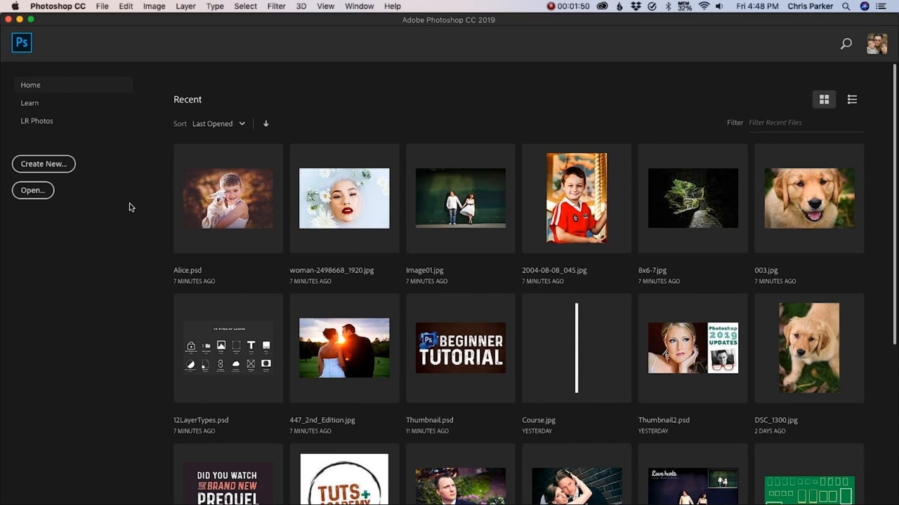
pyautogui.moveTo(123, 202)
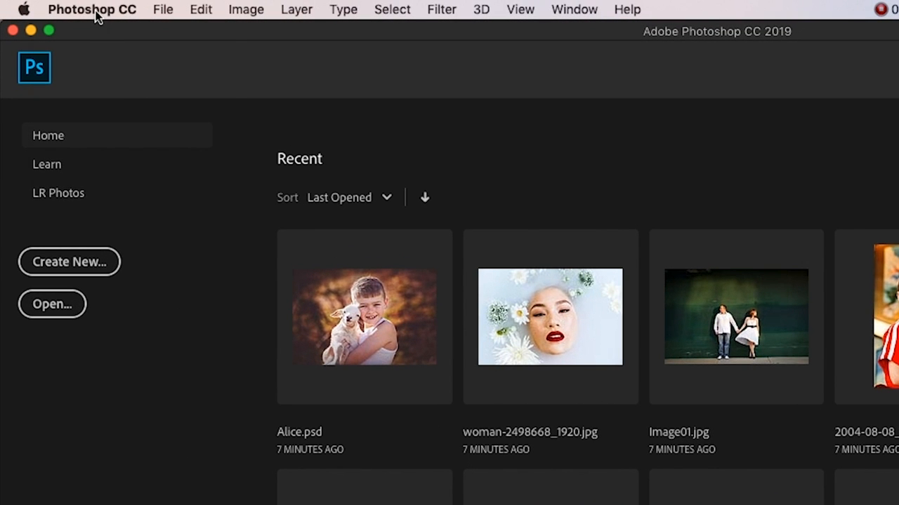
# Step: In General preferences, check Disable the Home Screen and confirm with OK
pyautogui.click(91, 8)
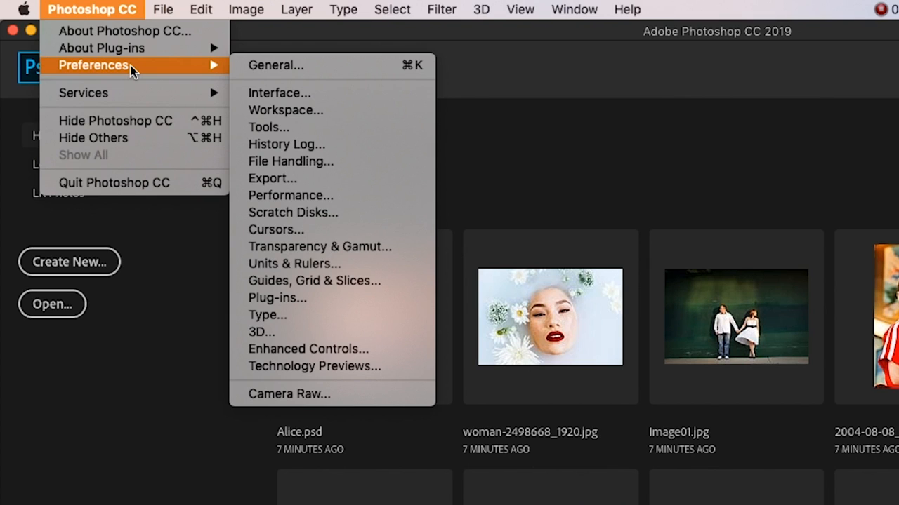
pyautogui.click(163, 8)
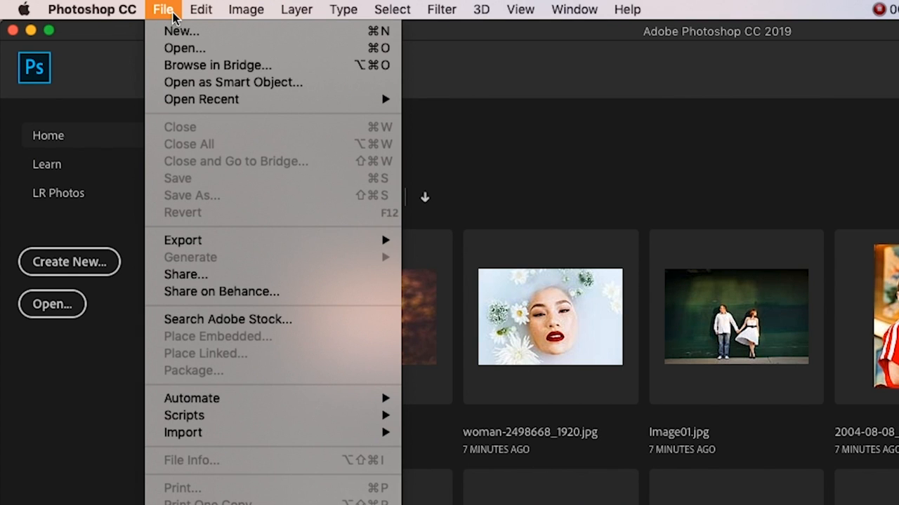
pyautogui.click(91, 9)
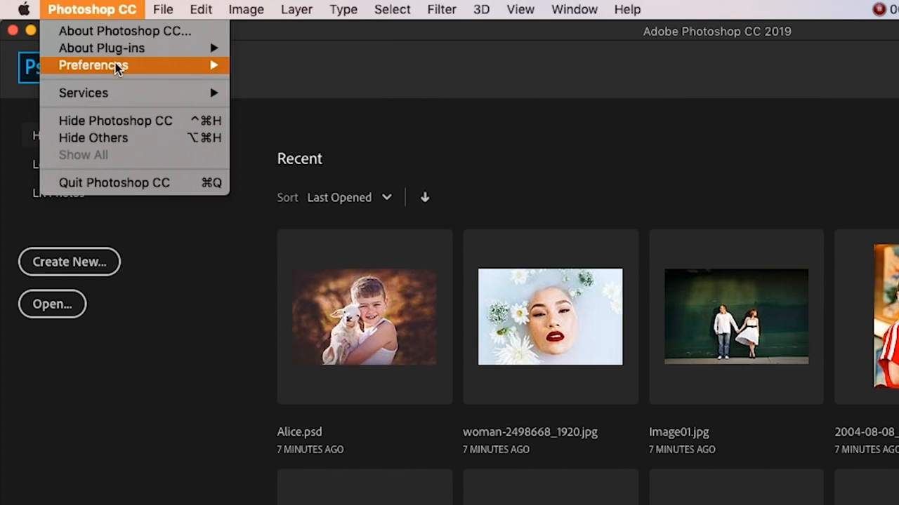
pyautogui.moveTo(92, 64)
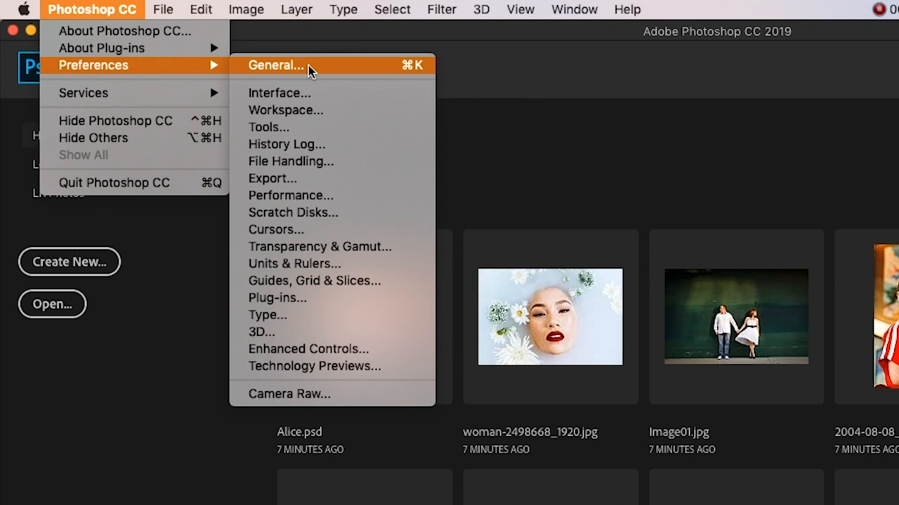
pyautogui.click(275, 64)
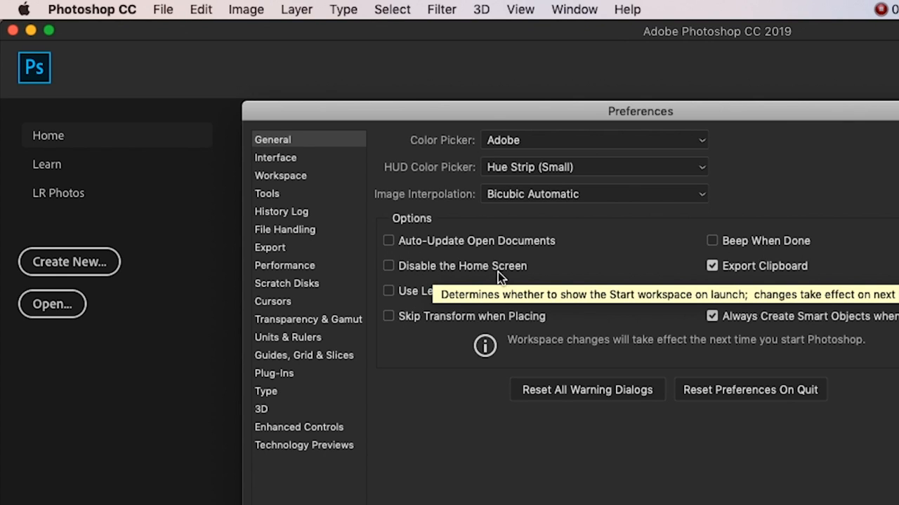
pyautogui.click(388, 265)
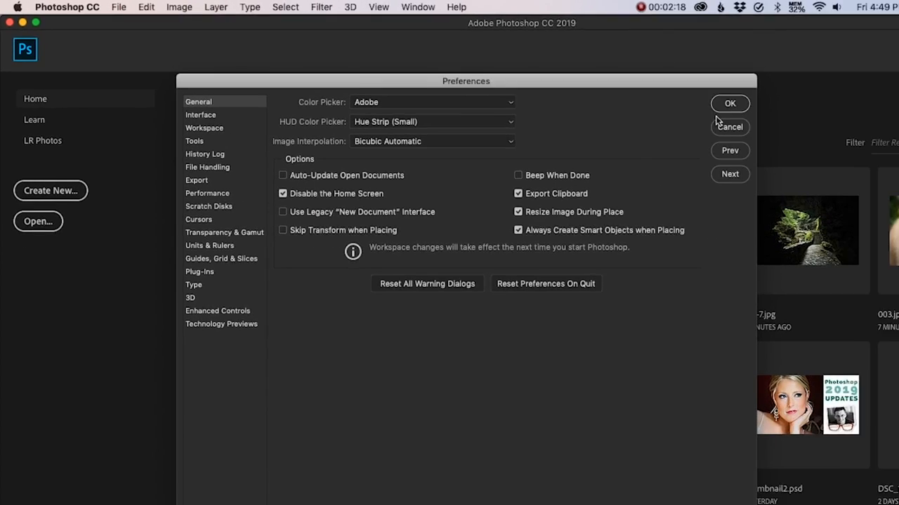
pyautogui.click(730, 104)
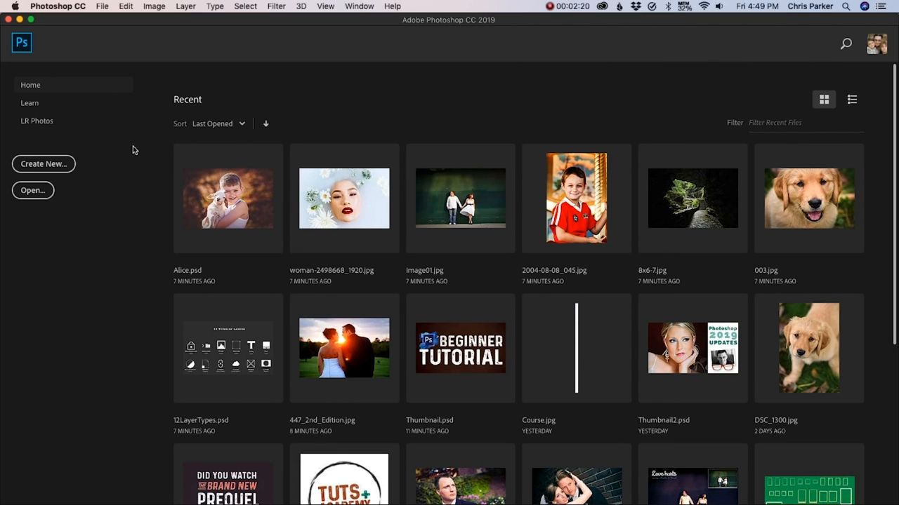
pyautogui.moveTo(147, 201)
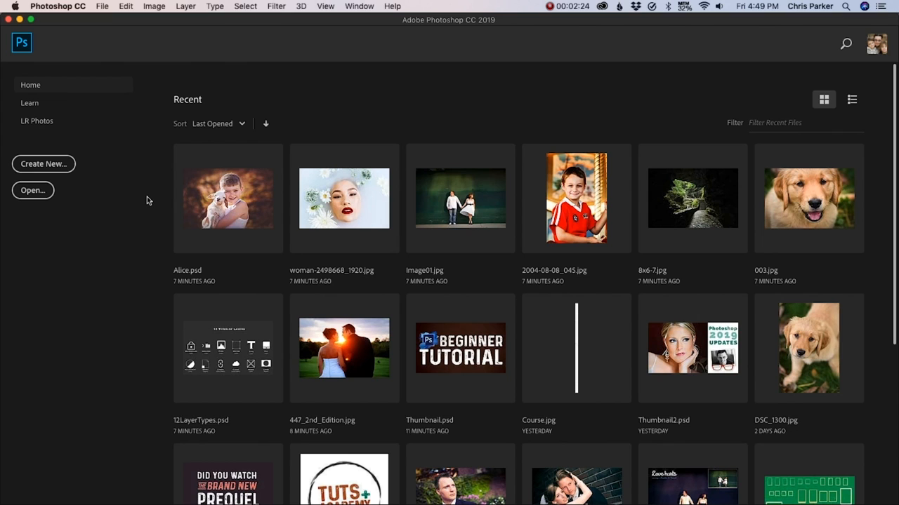
# Step: Reopen the General preferences from the Photoshop CC menu
pyautogui.click(57, 5)
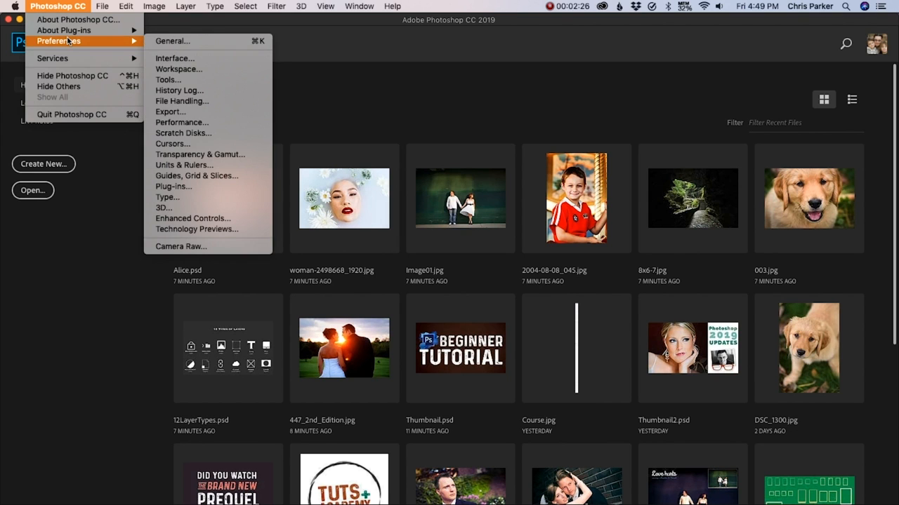
pyautogui.click(172, 41)
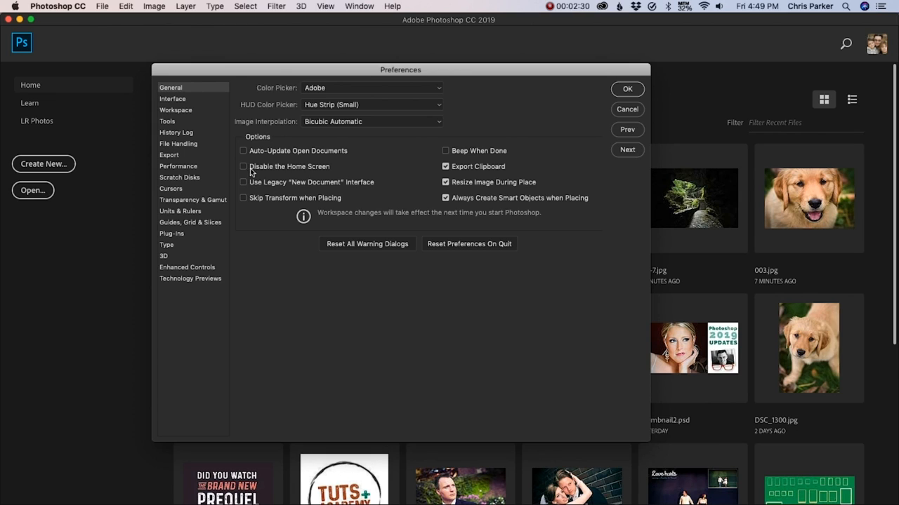
pyautogui.moveTo(379, 172)
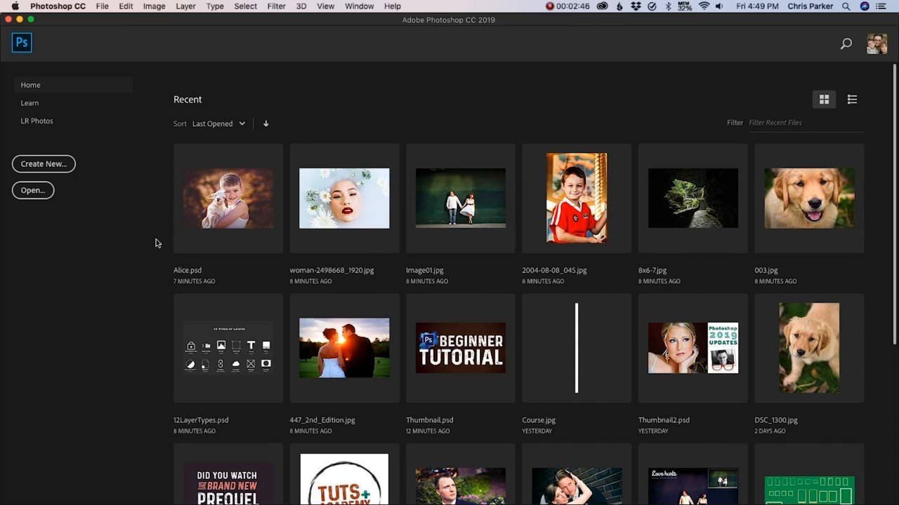
pyautogui.moveTo(158, 306)
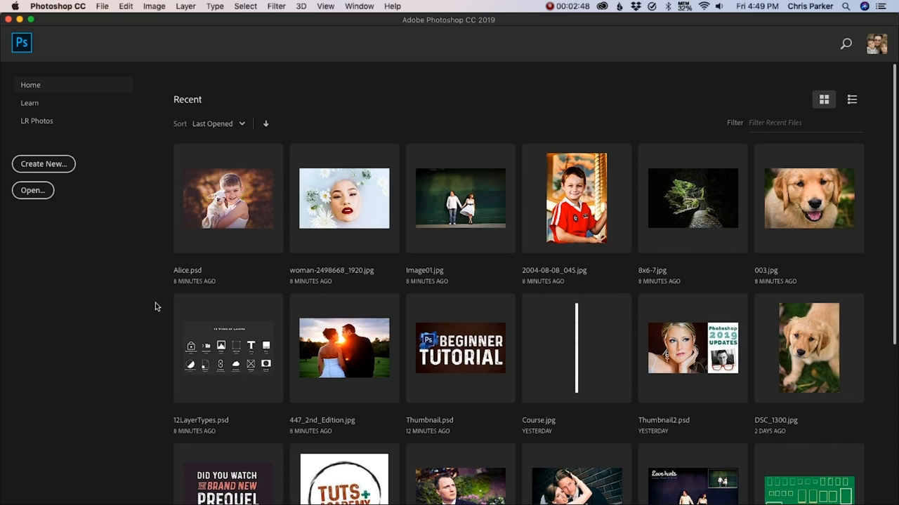
pyautogui.moveTo(59, 112)
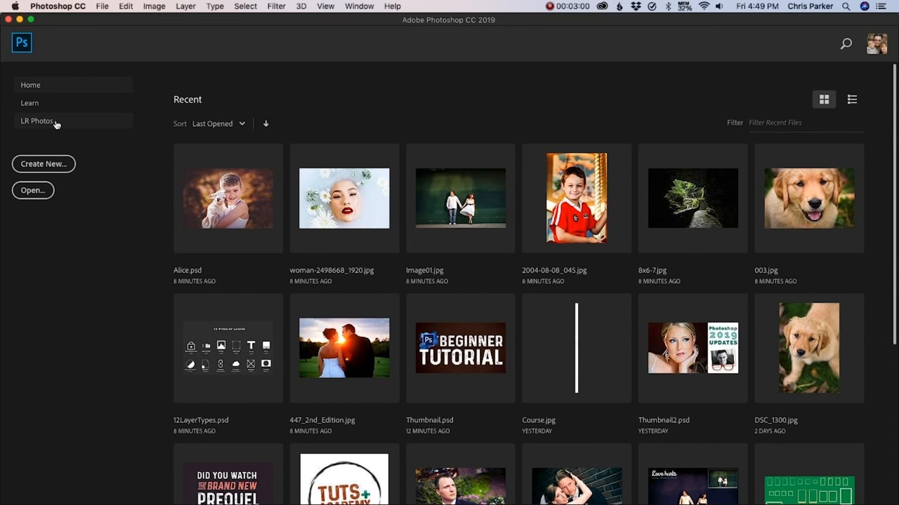
# Step: On the LR Photos page, Shift- and Cmd-click concert thumbnails until only one remains selected
pyautogui.click(37, 121)
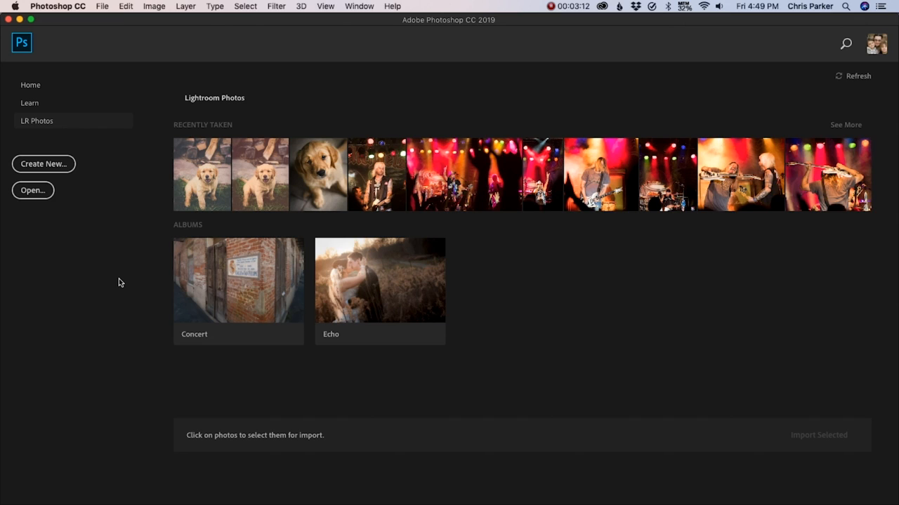
pyautogui.moveTo(438, 180)
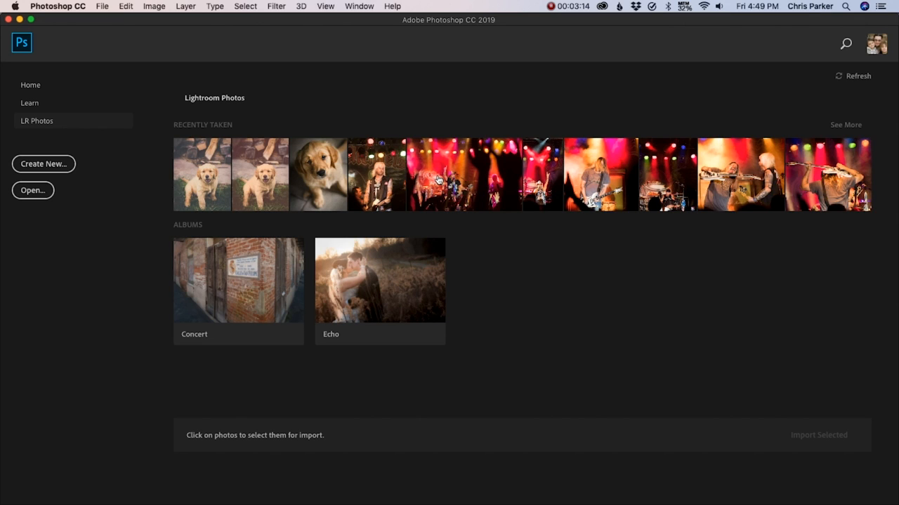
pyautogui.moveTo(78, 132)
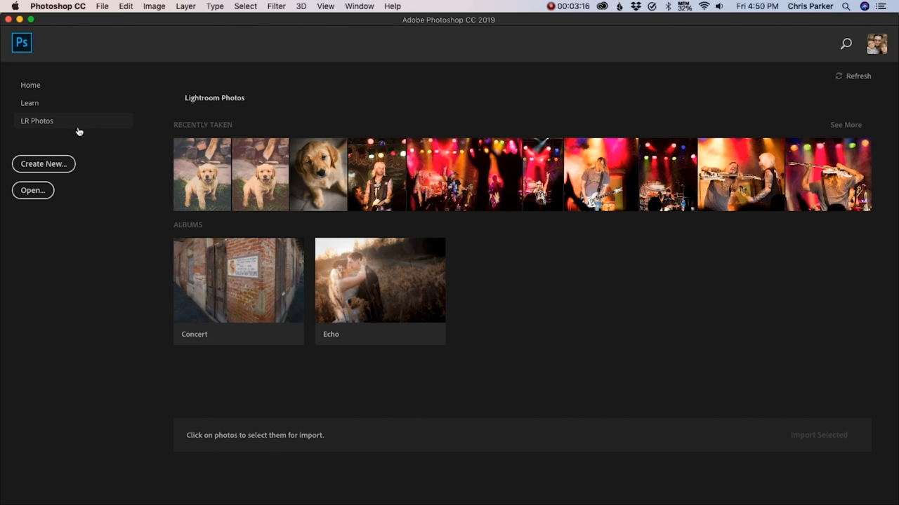
pyautogui.moveTo(82, 128)
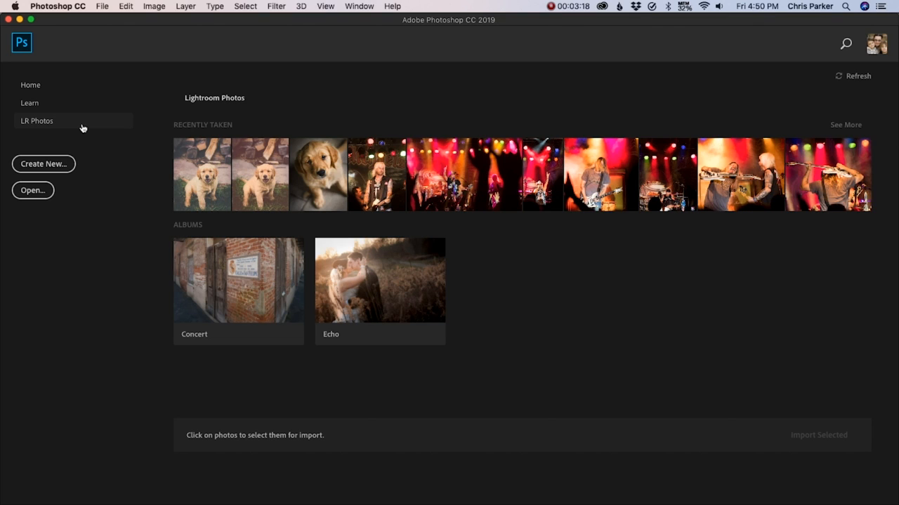
pyautogui.moveTo(503, 261)
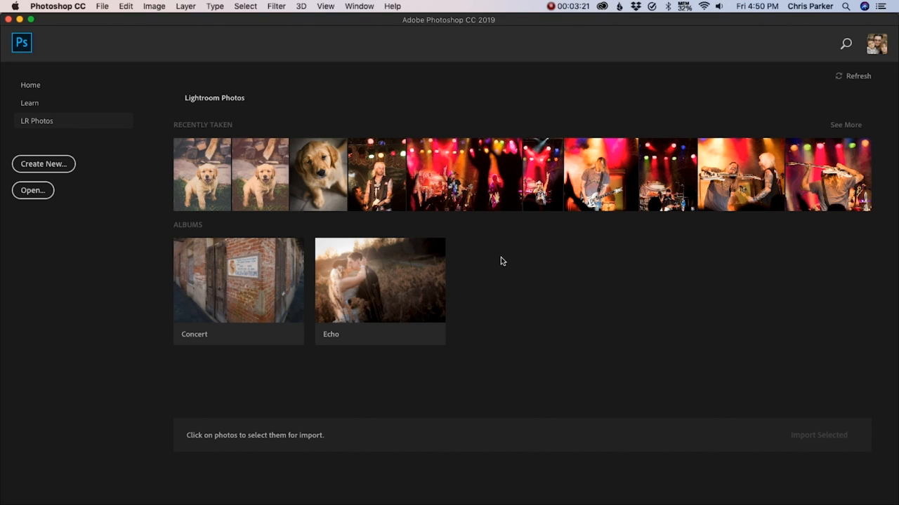
pyautogui.click(463, 174)
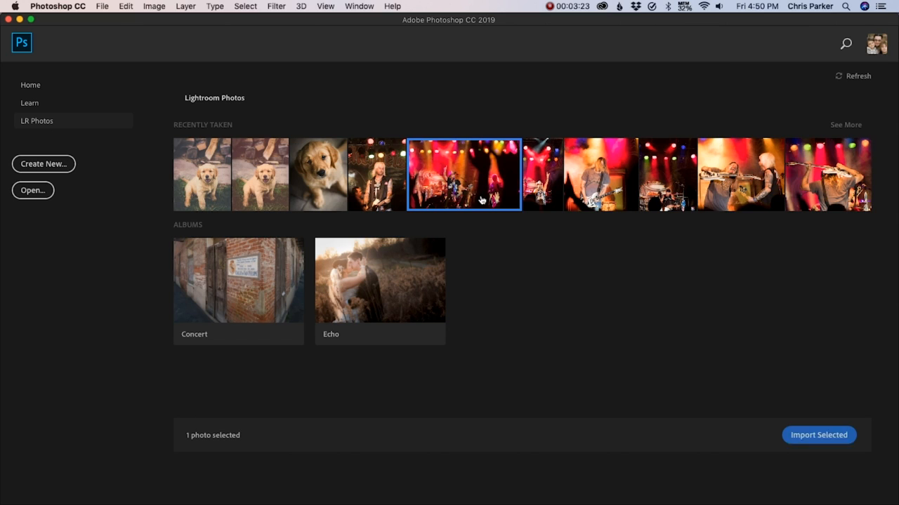
pyautogui.click(601, 174)
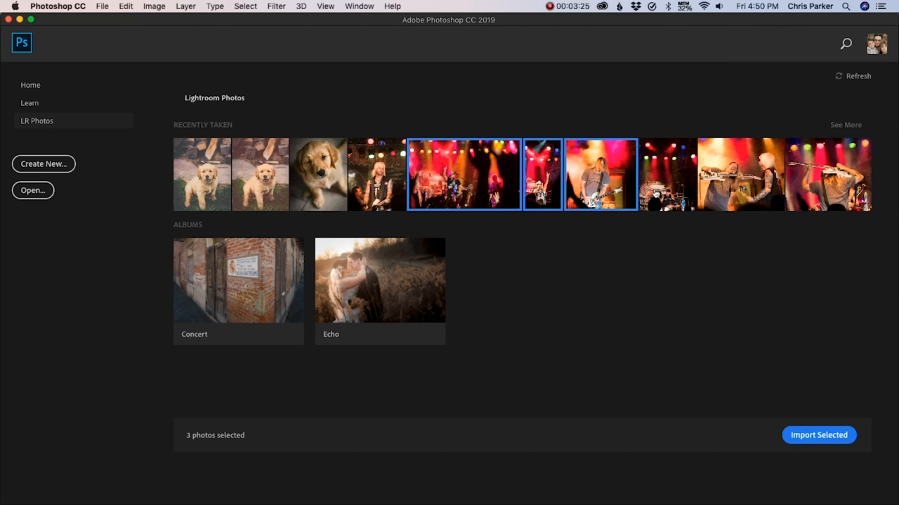
pyautogui.click(601, 174)
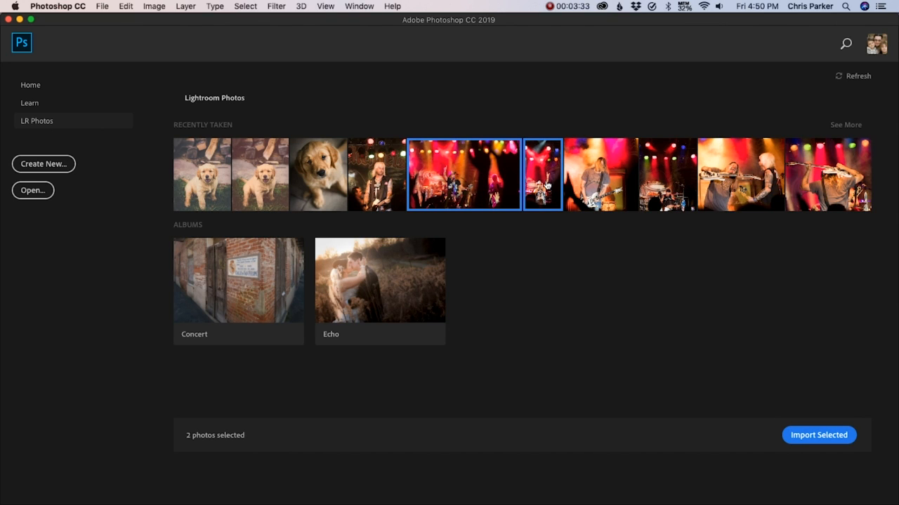
pyautogui.click(542, 174)
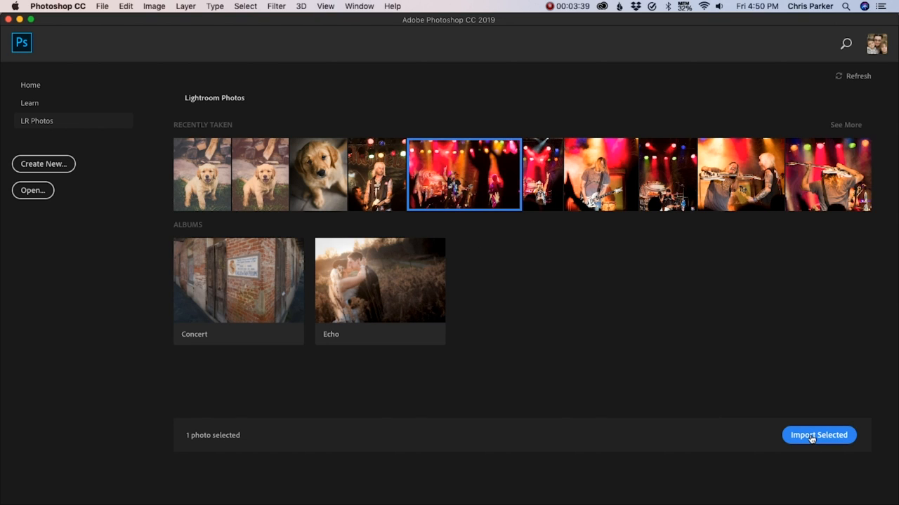
# Step: Import the selected concert photo so it loads in Camera Raw
pyautogui.click(819, 435)
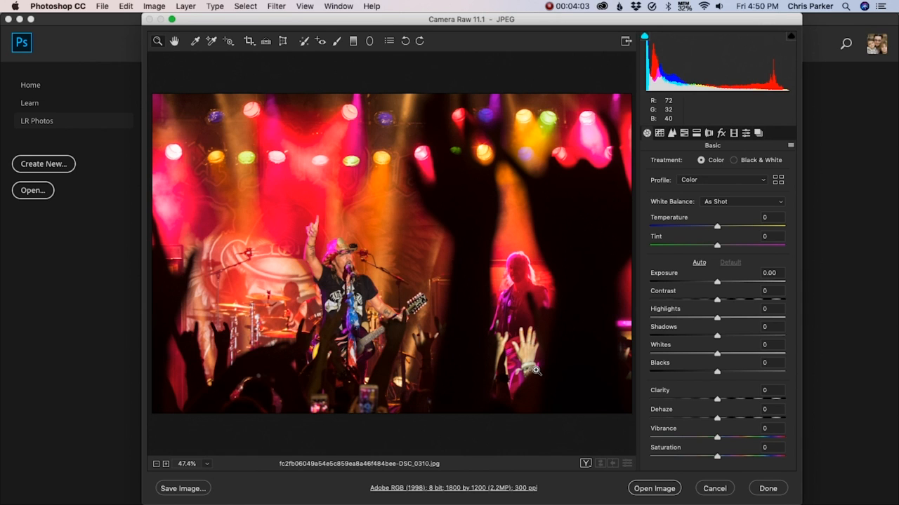
pyautogui.moveTo(654, 489)
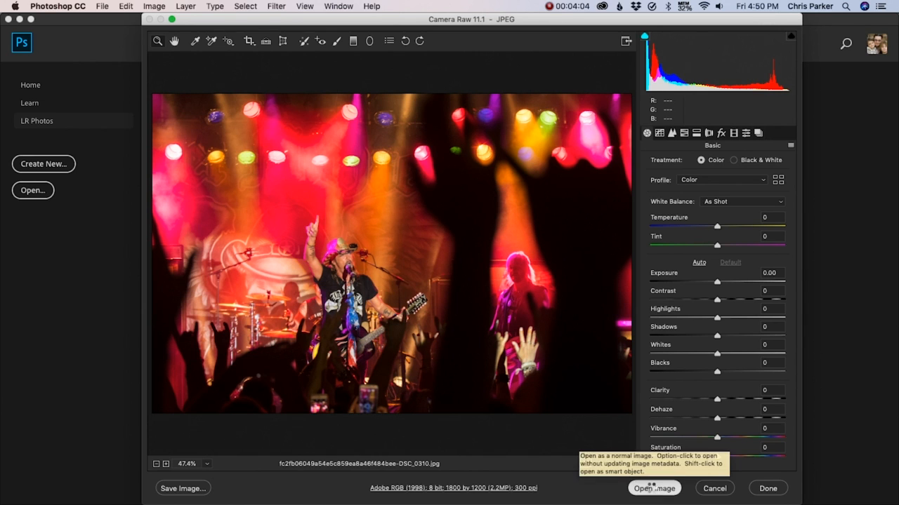
# Step: Open the concert photo from Camera Raw as a Photoshop document
pyautogui.click(655, 488)
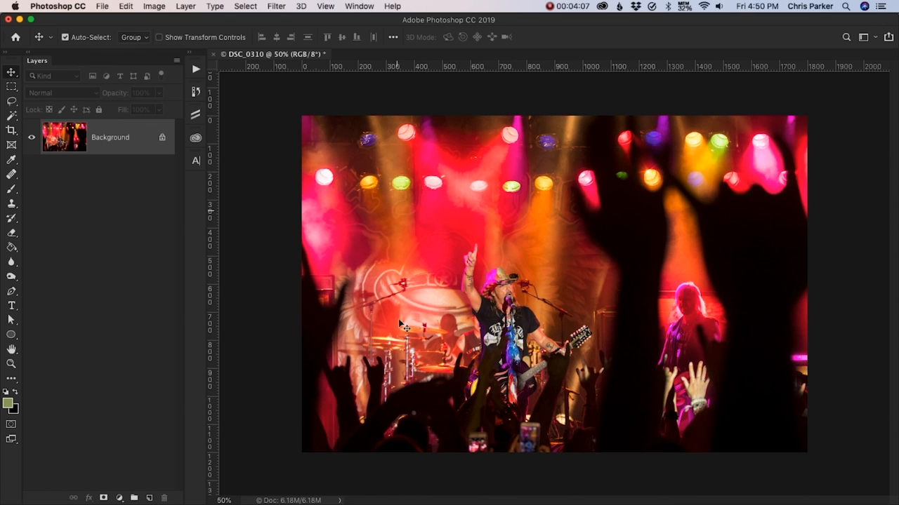
pyautogui.moveTo(488, 303)
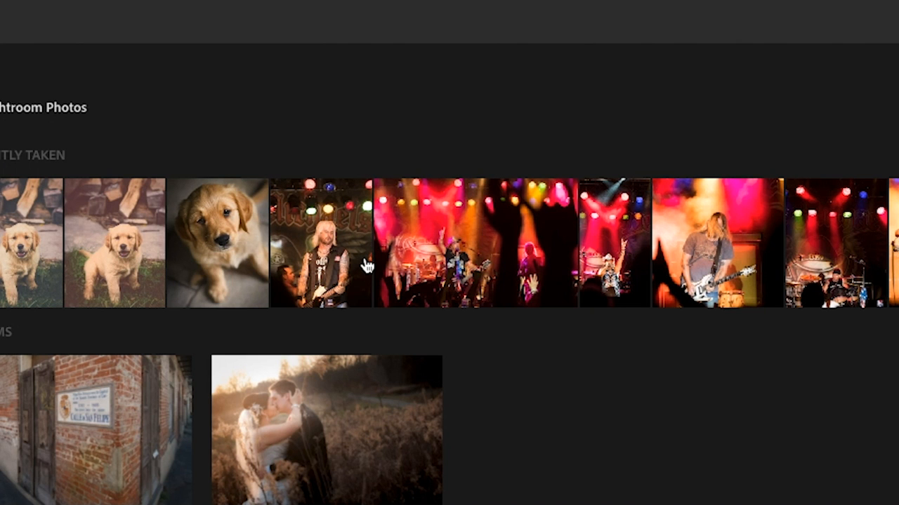
# Step: Open Image01.jpg from the Recent grid and browse the recent files list
pyautogui.click(30, 84)
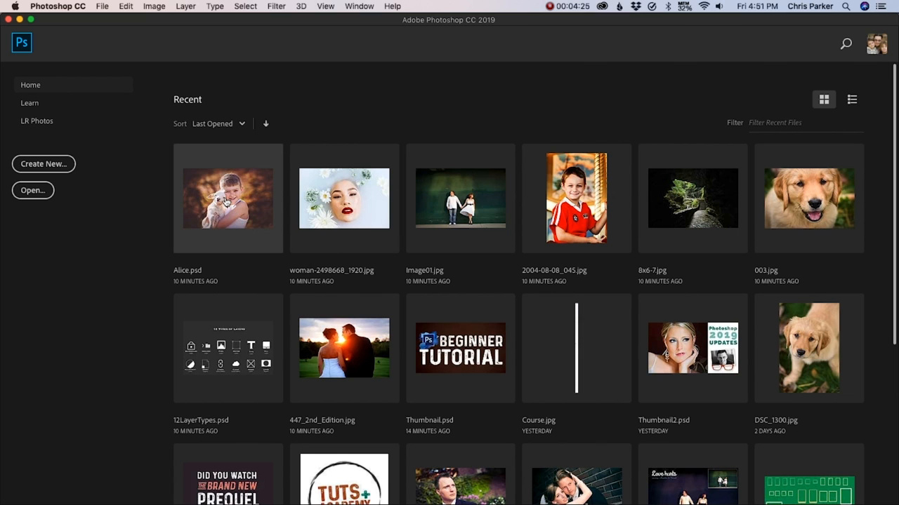
pyautogui.moveTo(449, 203)
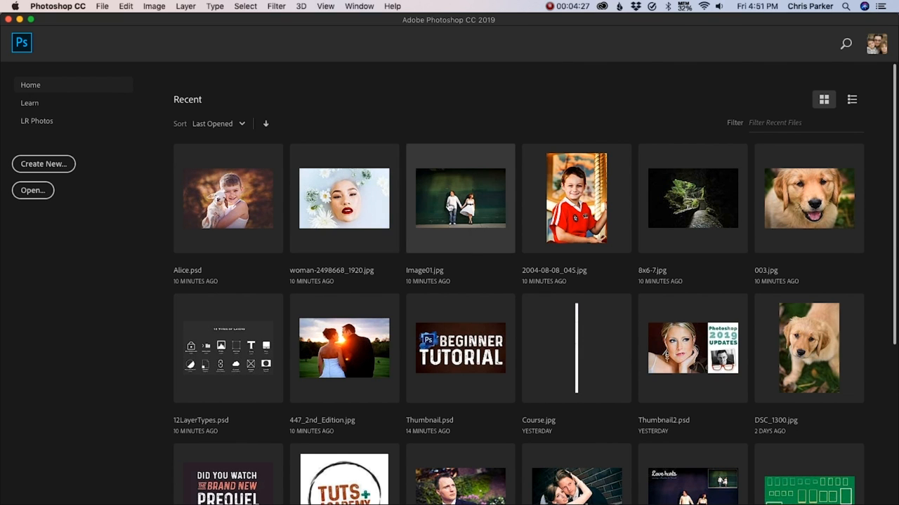
pyautogui.doubleClick(460, 198)
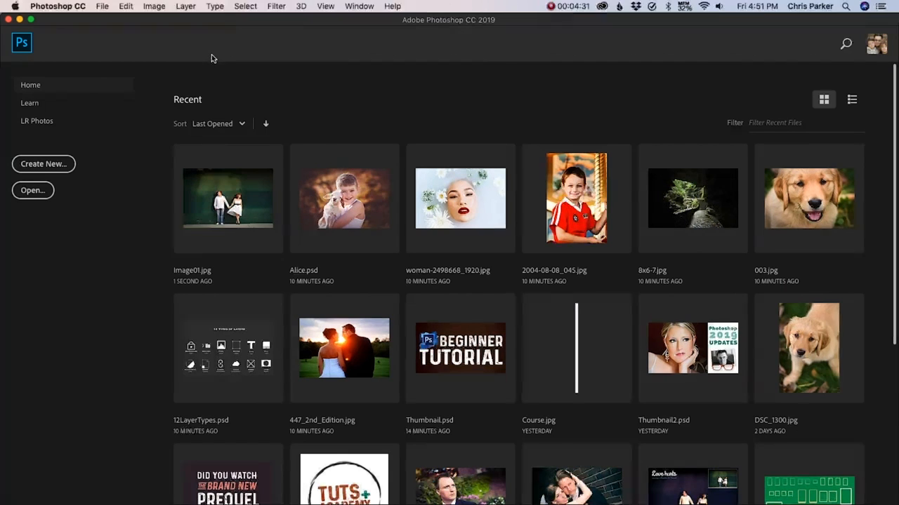
pyautogui.moveTo(154, 194)
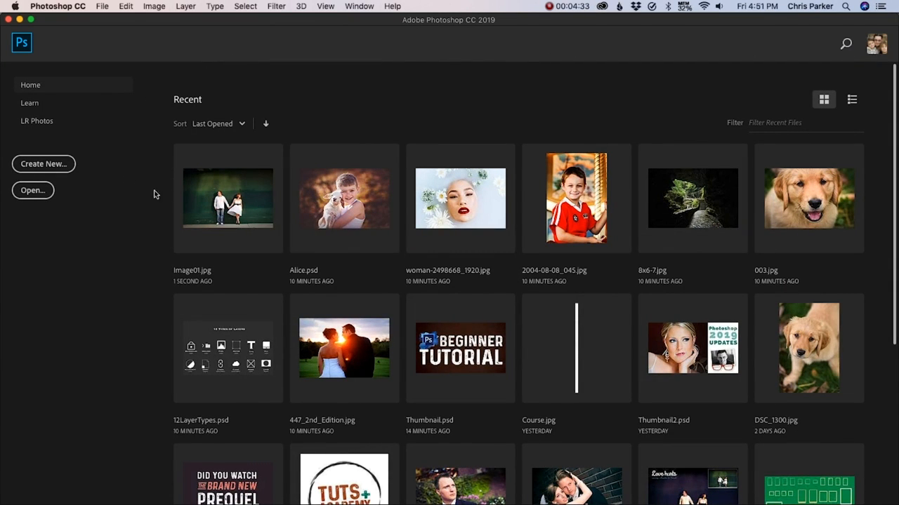
pyautogui.scroll(-3)
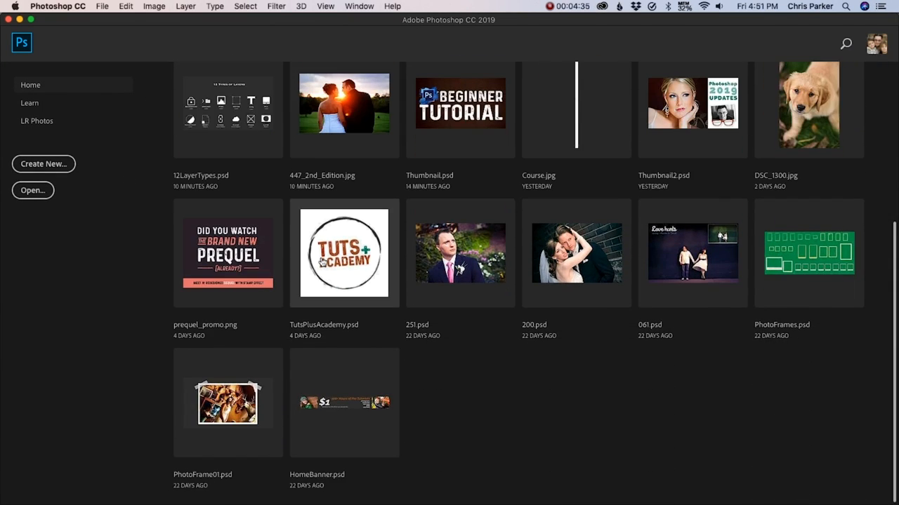
pyautogui.click(33, 191)
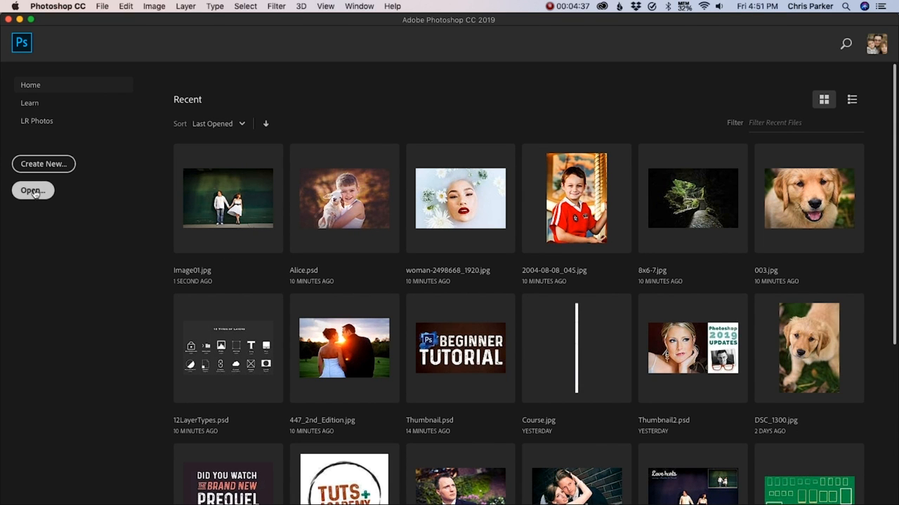
pyautogui.moveTo(84, 47)
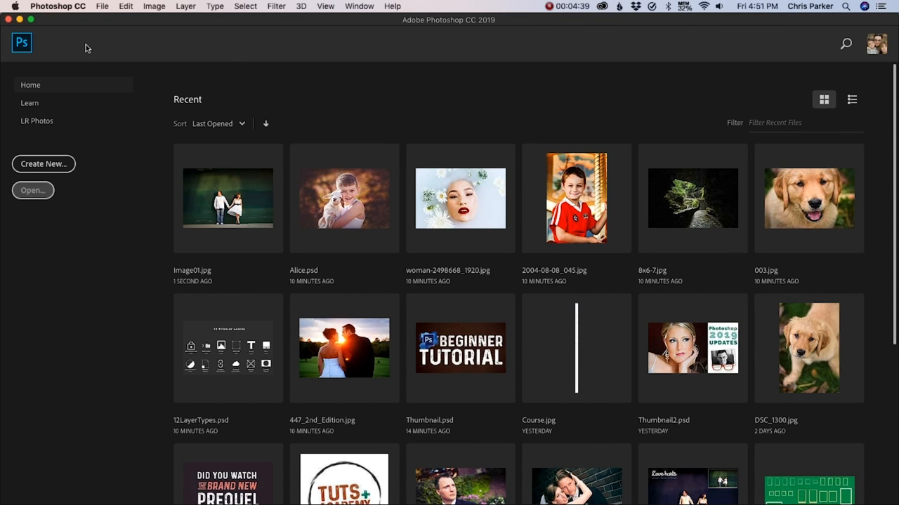
pyautogui.click(101, 6)
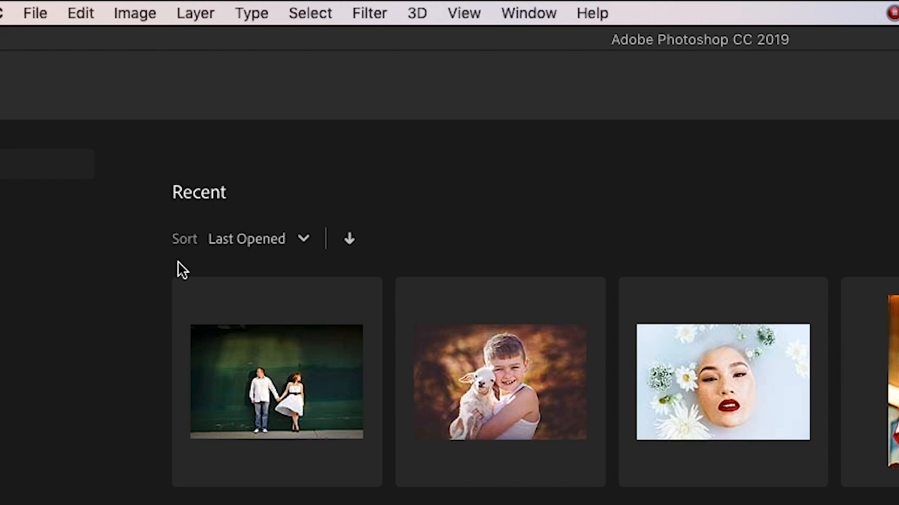
pyautogui.moveTo(98, 253)
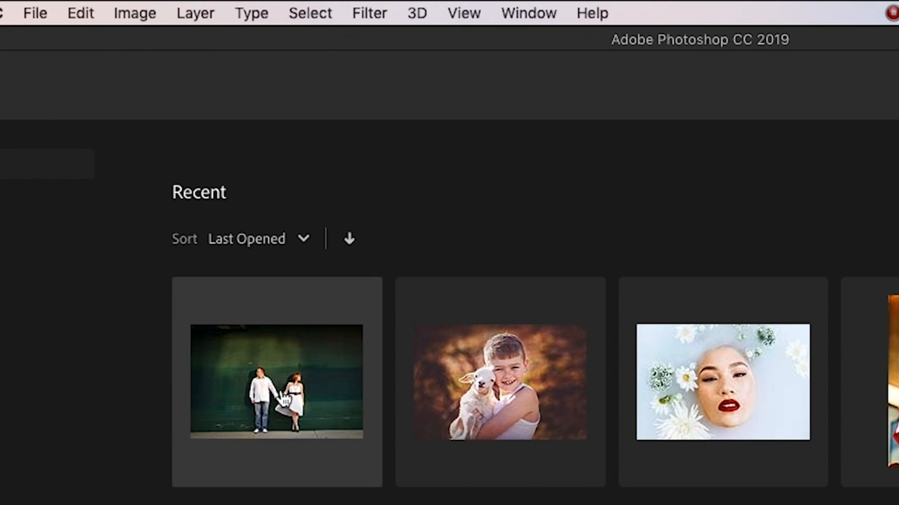
# Step: Open Image01.jpg, return via the Home icon, and open 2004-08-08_045.jpg from Recent
pyautogui.doubleClick(275, 382)
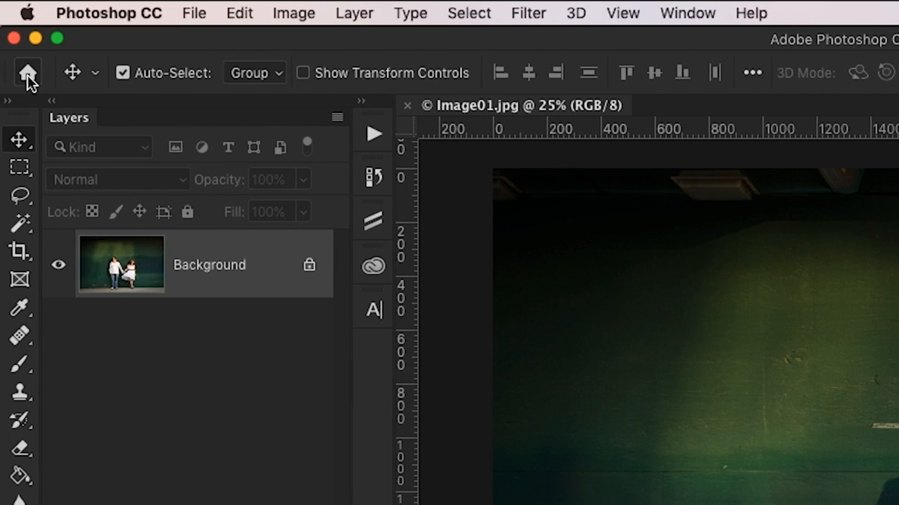
pyautogui.click(28, 73)
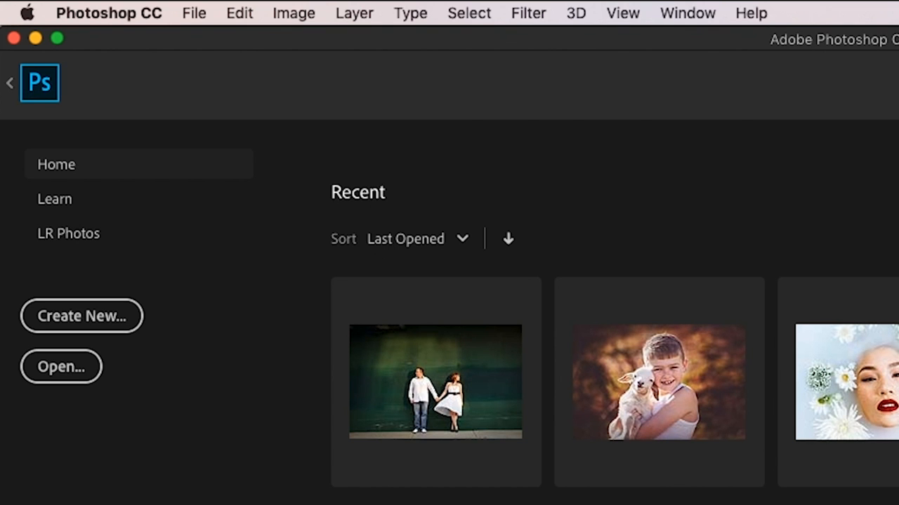
pyautogui.click(659, 382)
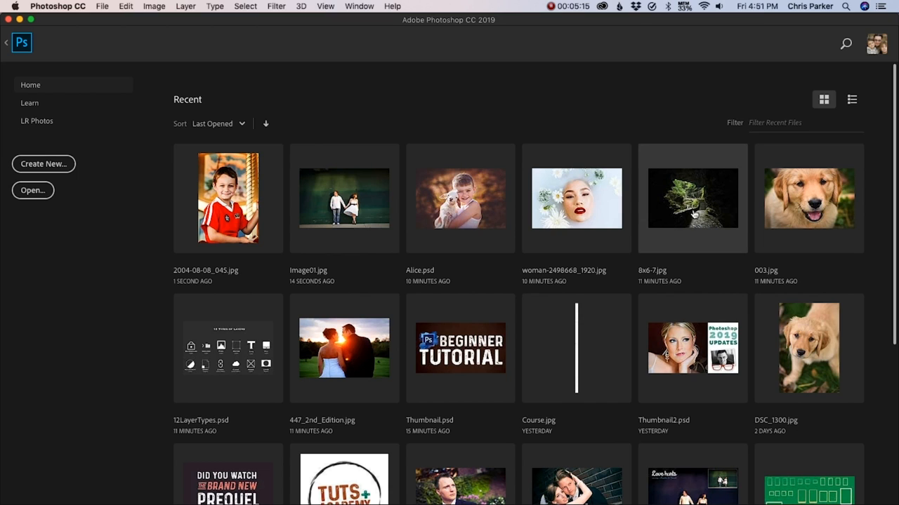
# Step: Open 8x6-7.jpg from Recent, then show File > Open… as another way to open images
pyautogui.doubleClick(692, 198)
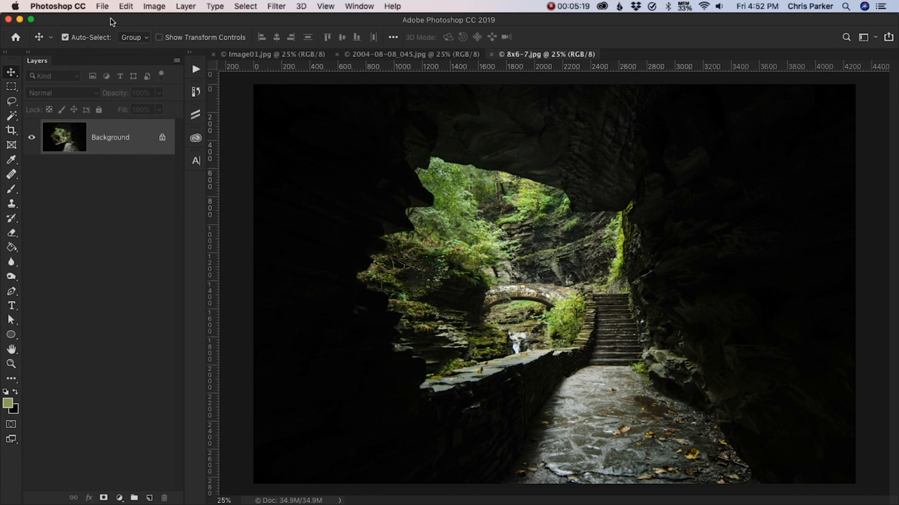
pyautogui.click(101, 6)
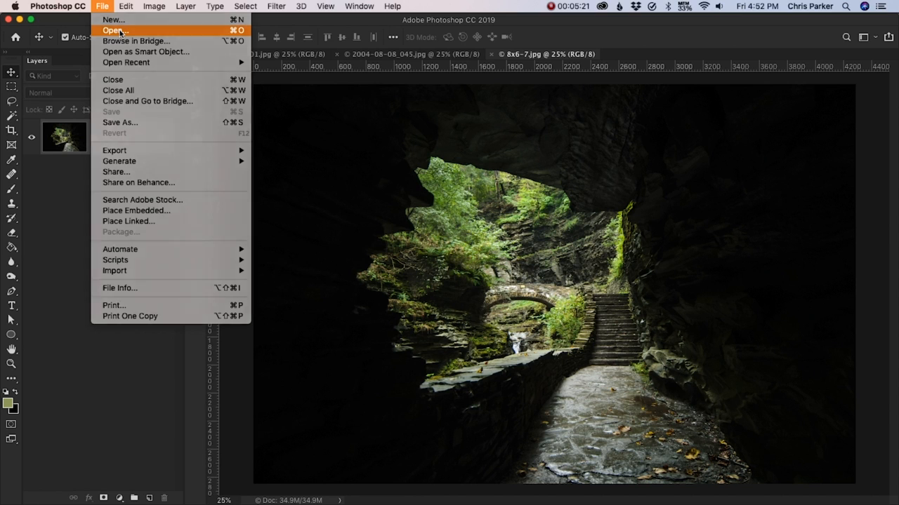
pyautogui.click(115, 30)
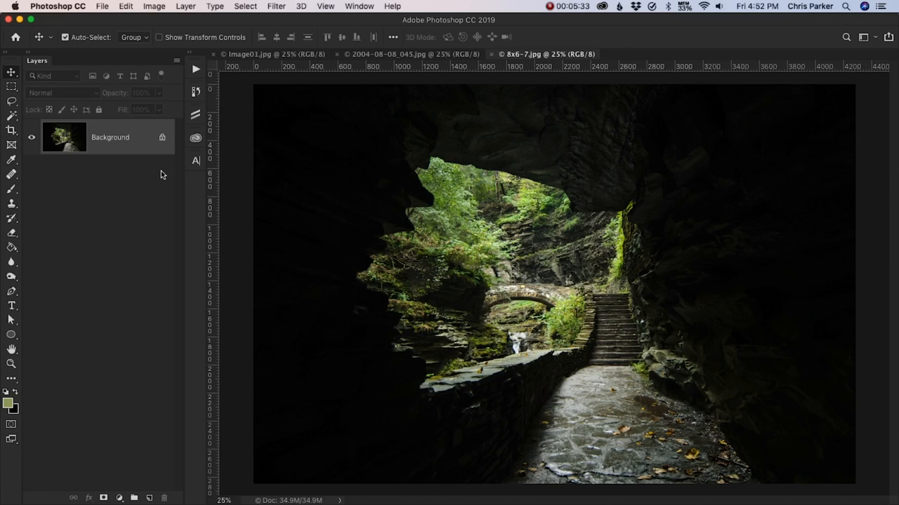
pyautogui.click(103, 6)
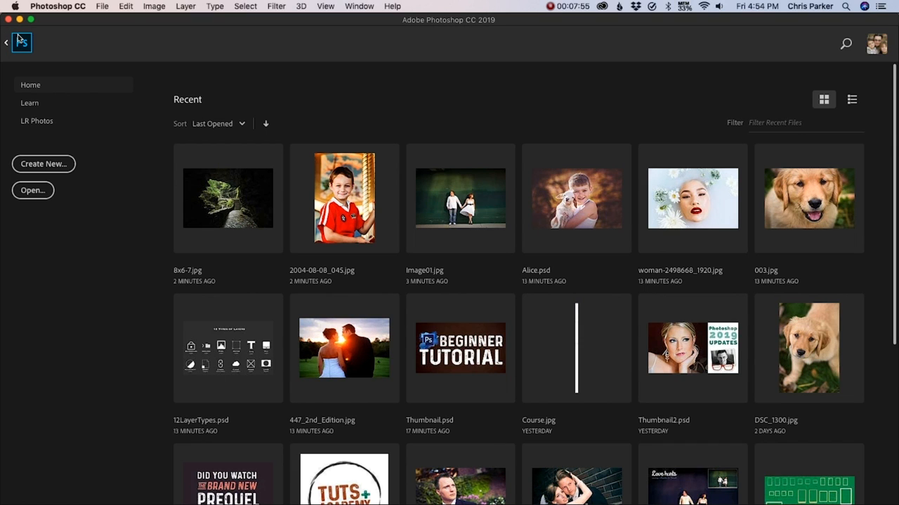
pyautogui.moveTo(82, 295)
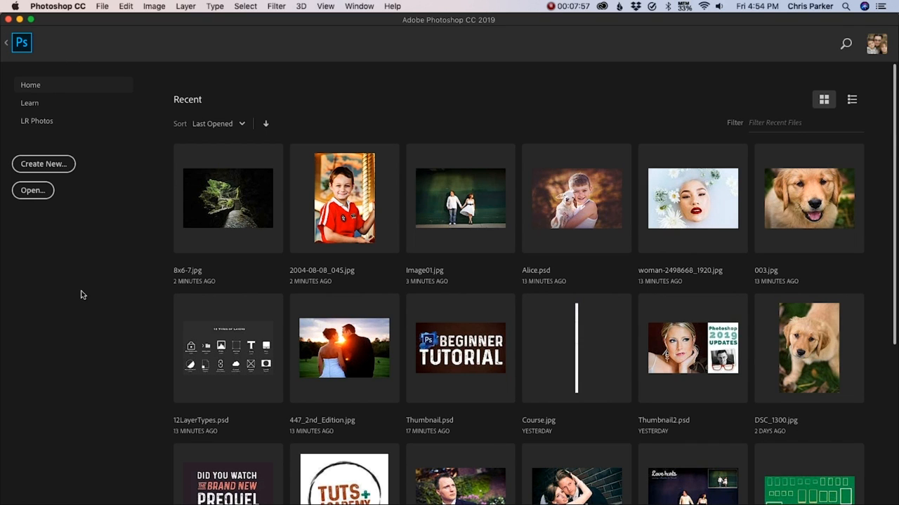
pyautogui.moveTo(69, 285)
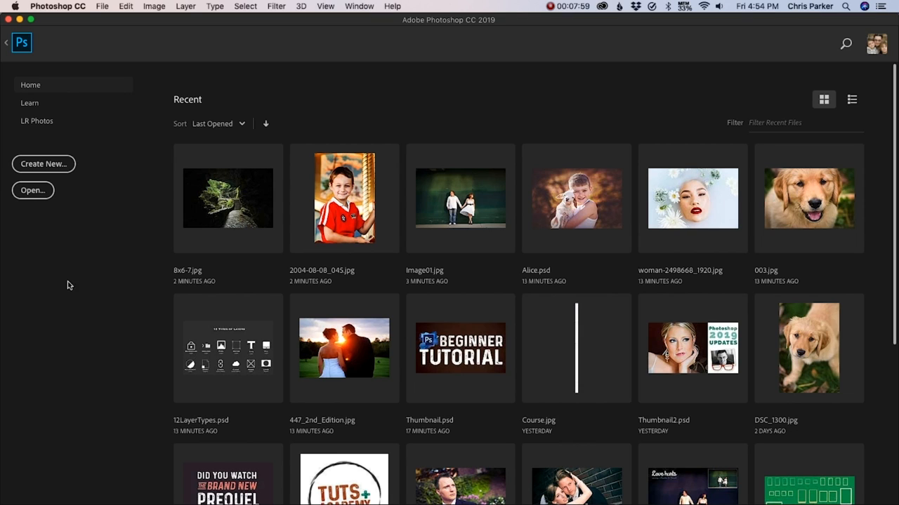
pyautogui.moveTo(87, 298)
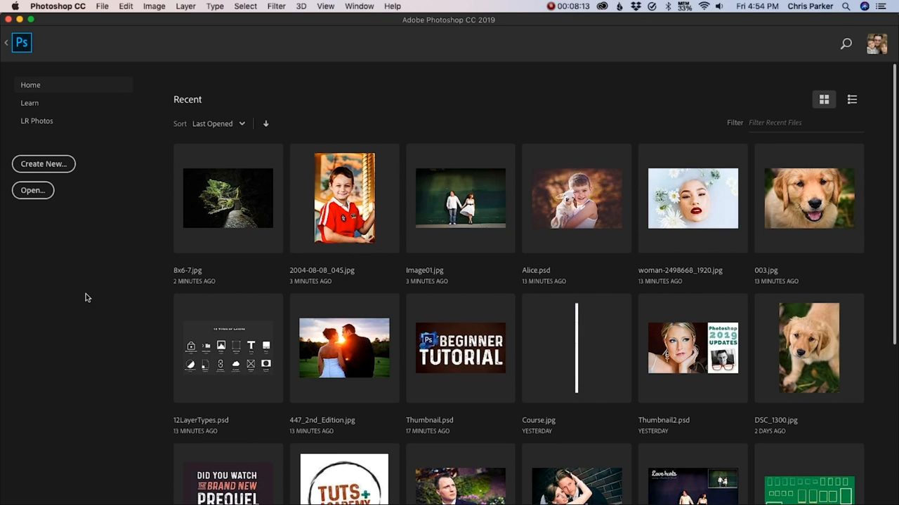